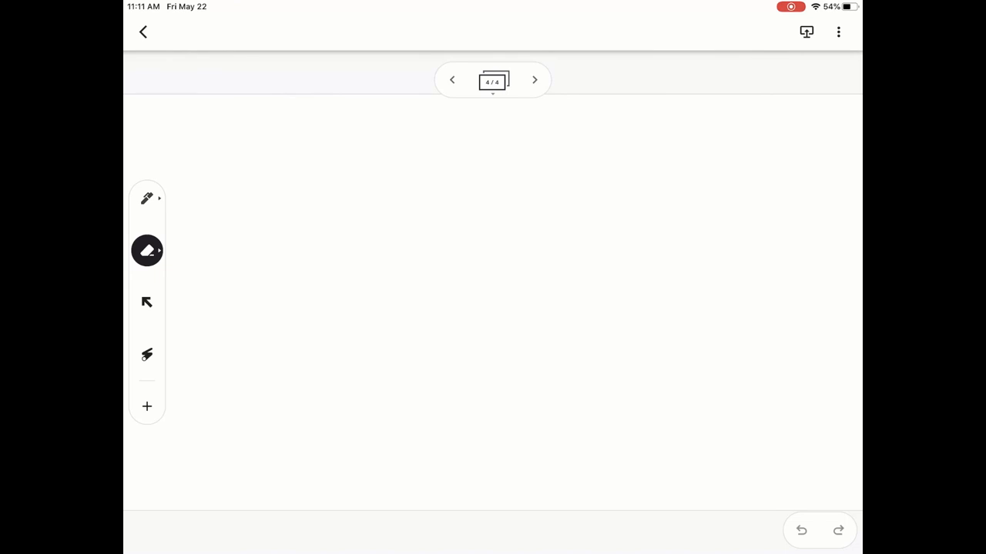
- Open the jam's more-options menu from the three-dot button at top right
click(838, 32)
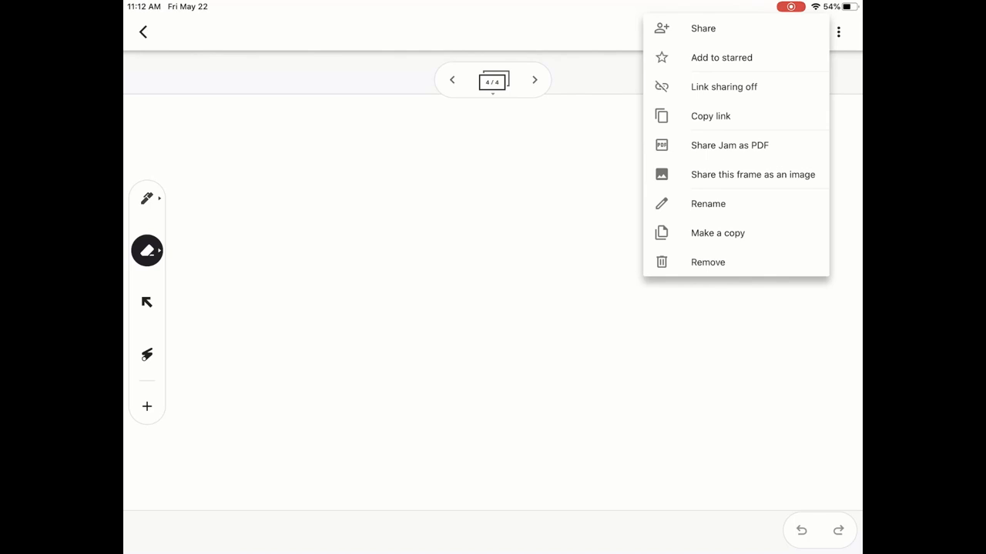
click(703, 29)
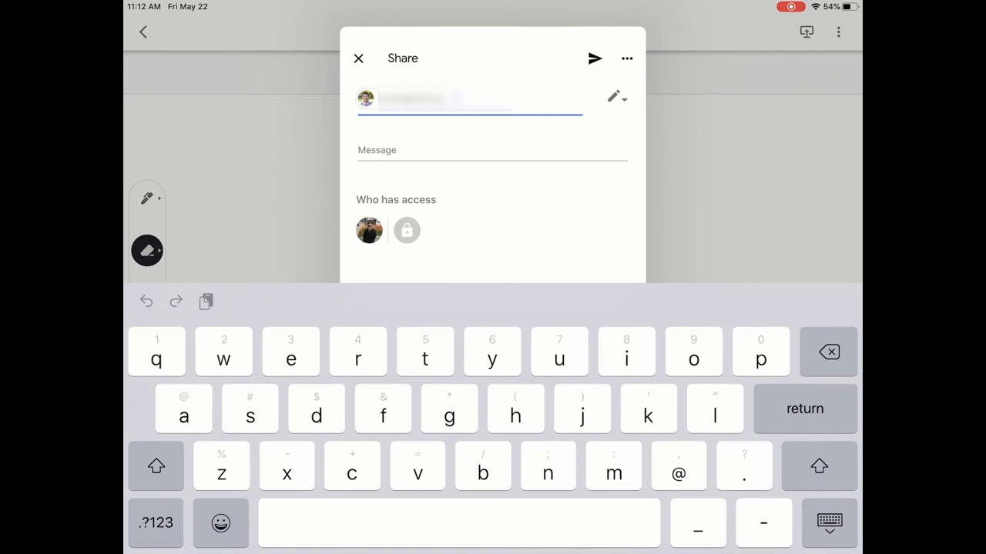
click(615, 97)
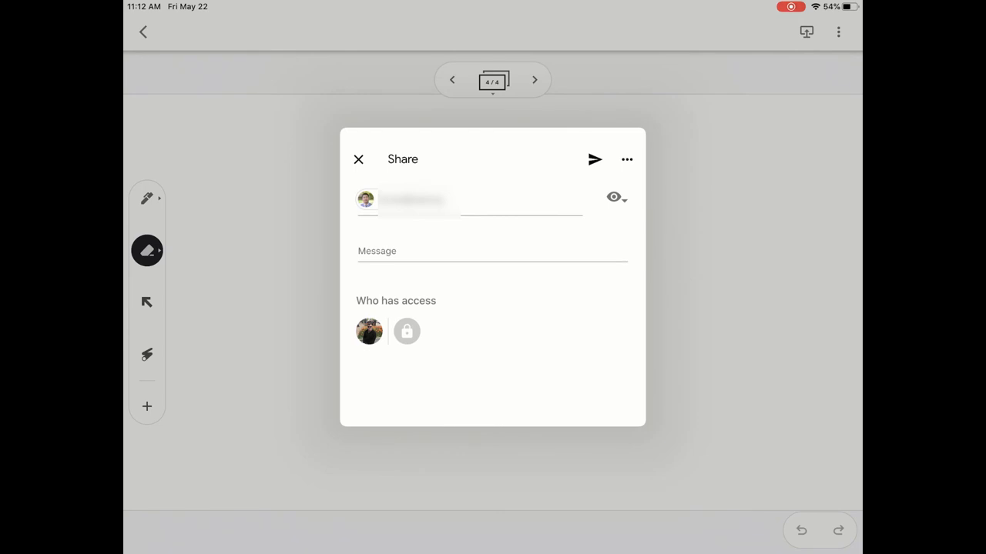
click(492, 251)
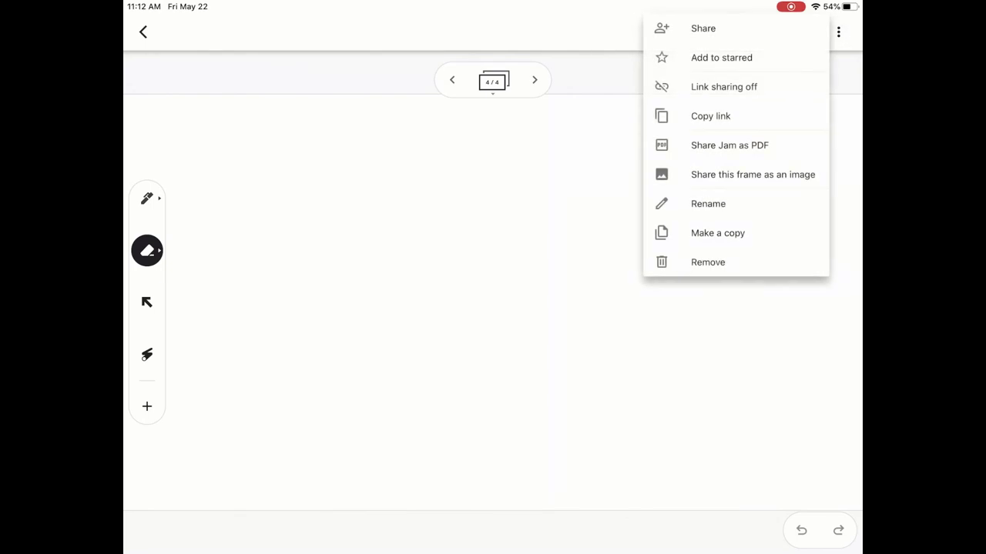
- Star the jam, then turn on link sharing to copy its link
click(721, 57)
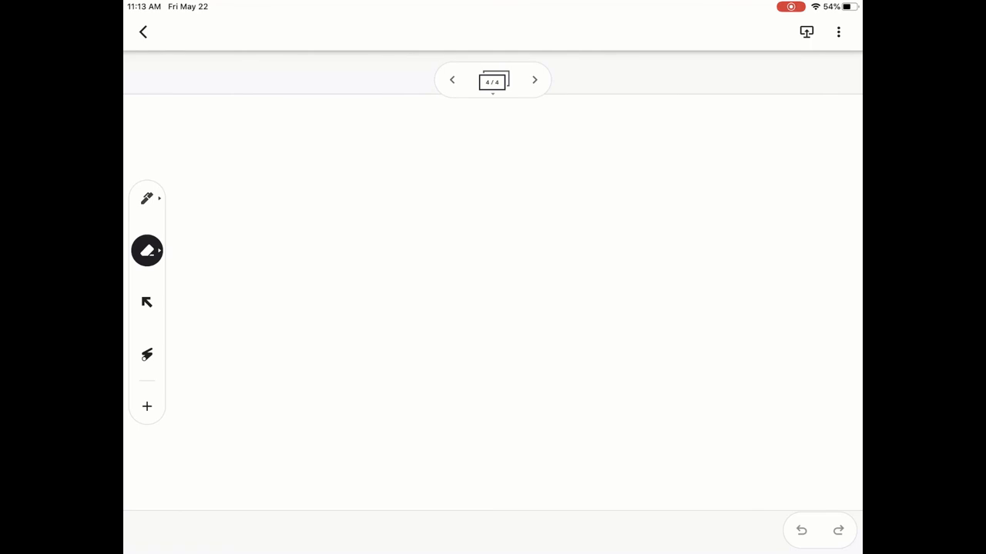
click(838, 32)
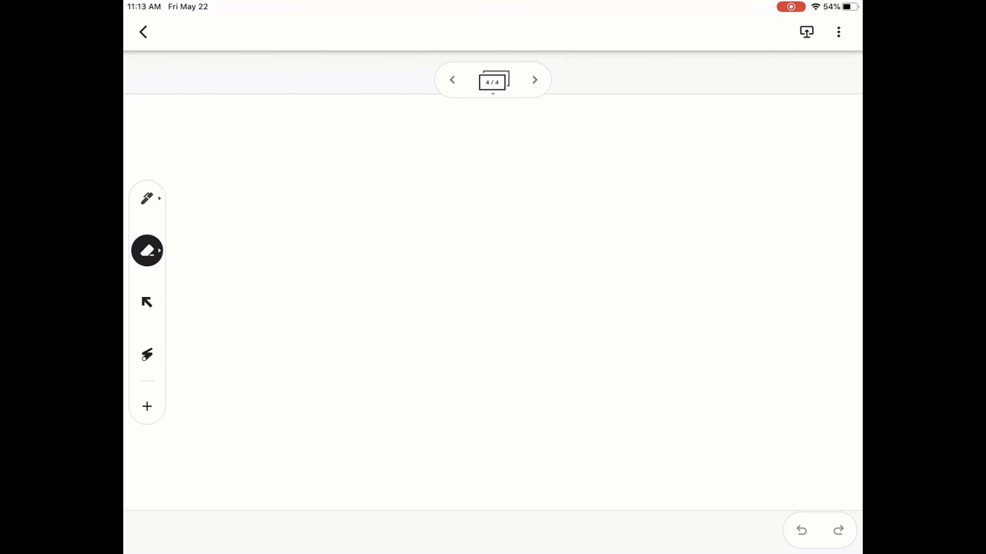
click(839, 32)
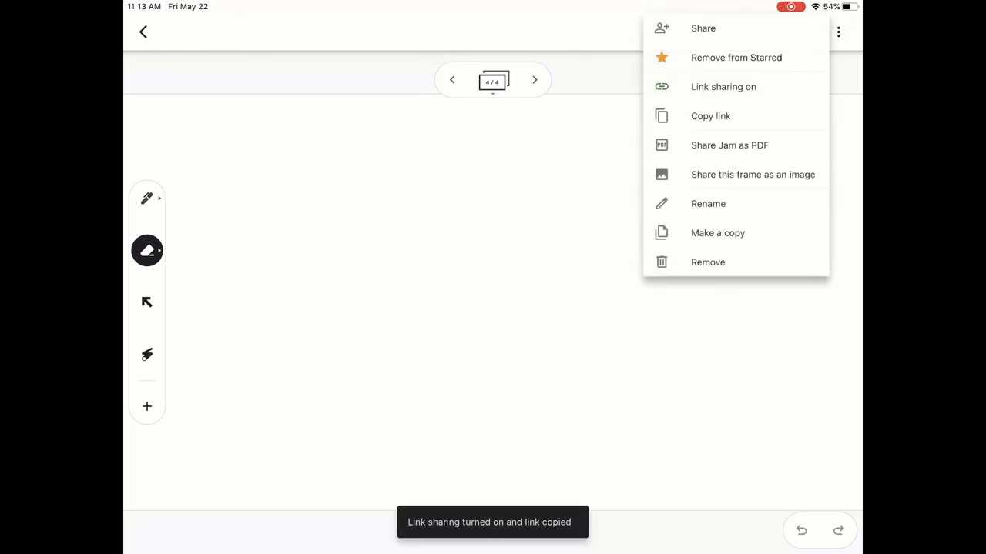
click(710, 115)
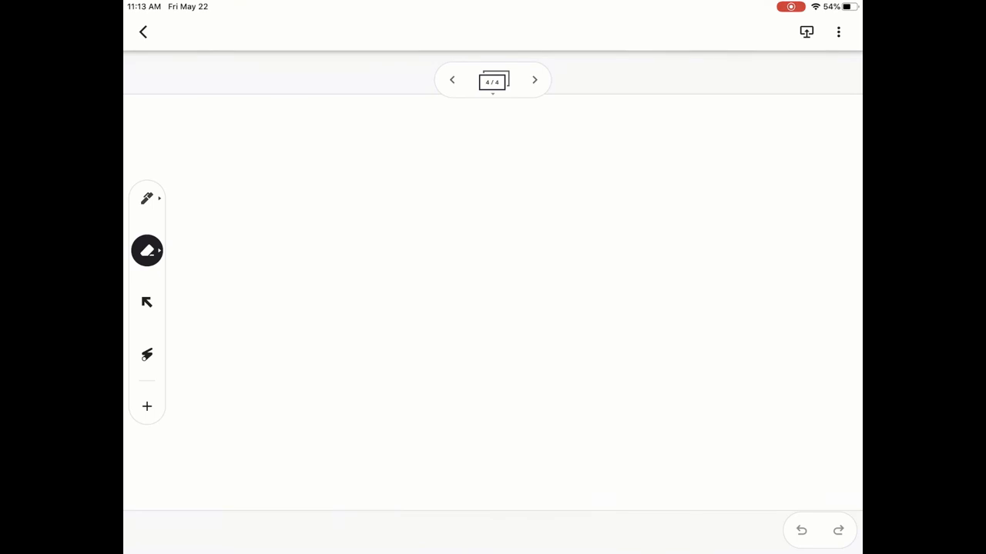
- Share the whole jam as a PDF and browse the share sheet's destinations
click(839, 32)
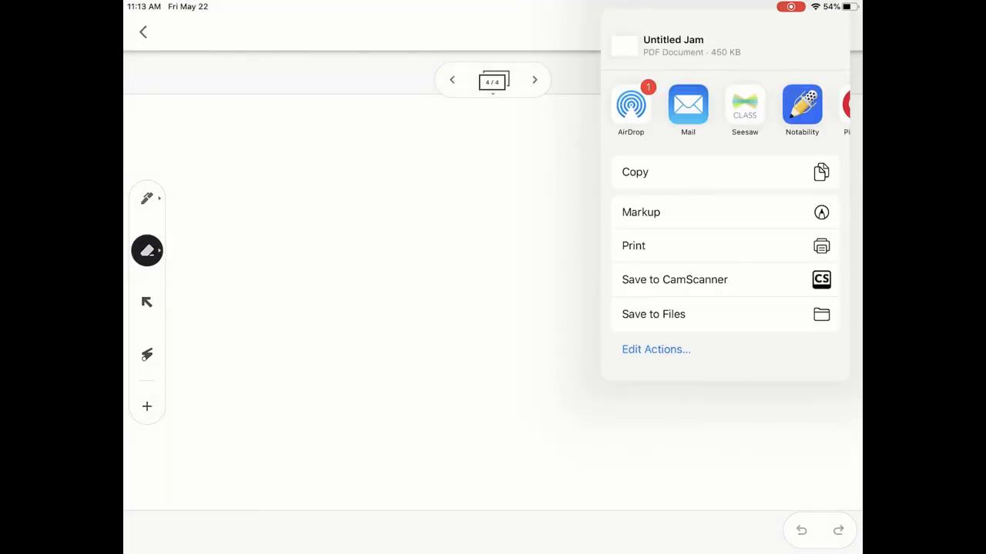
scroll(left, 3)
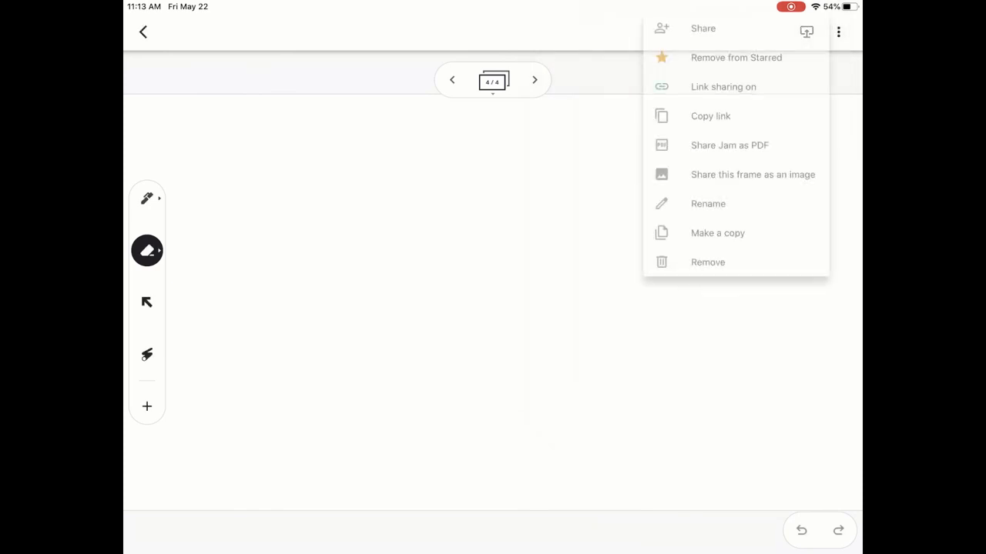
- Export the current frame as a PNG image and scroll through the share sheet
click(752, 174)
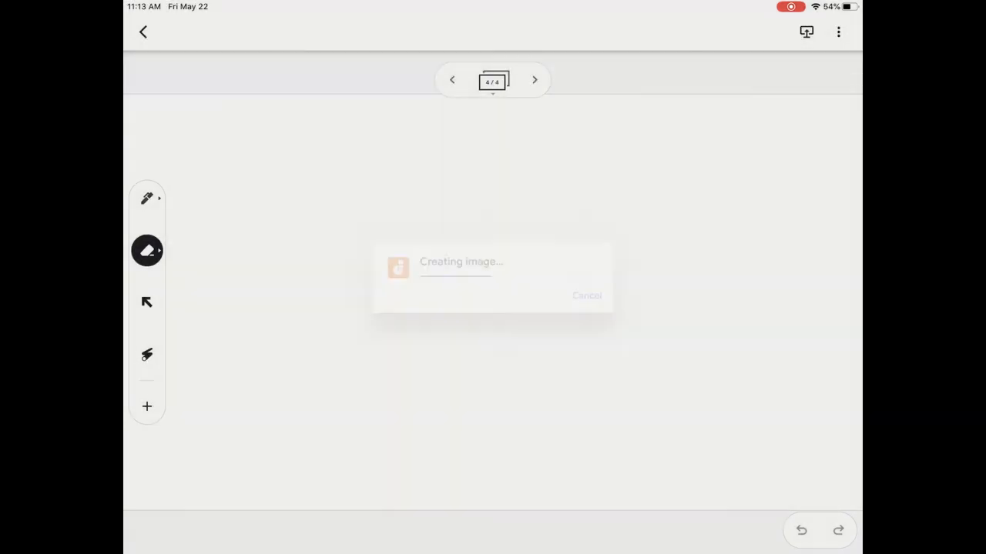
click(806, 31)
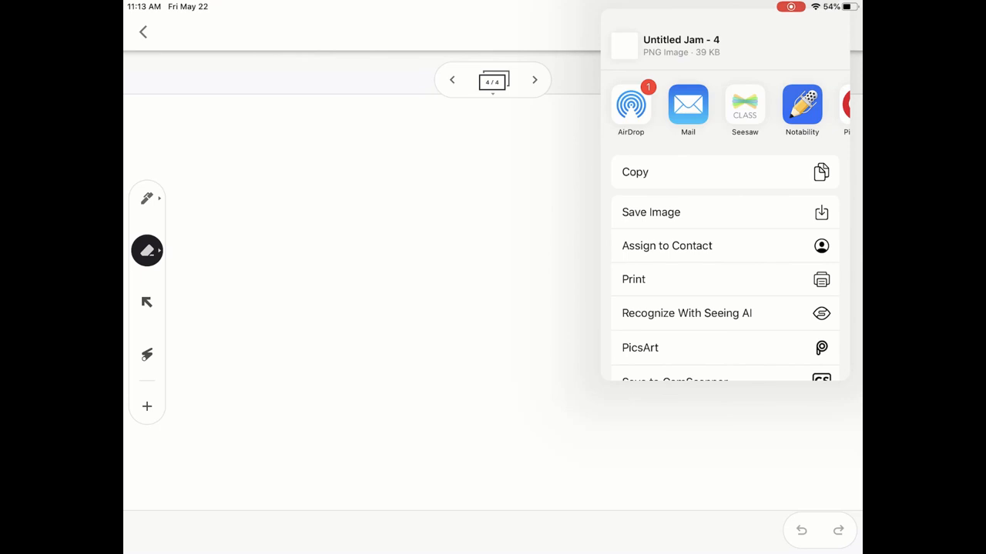
scroll(down, 3)
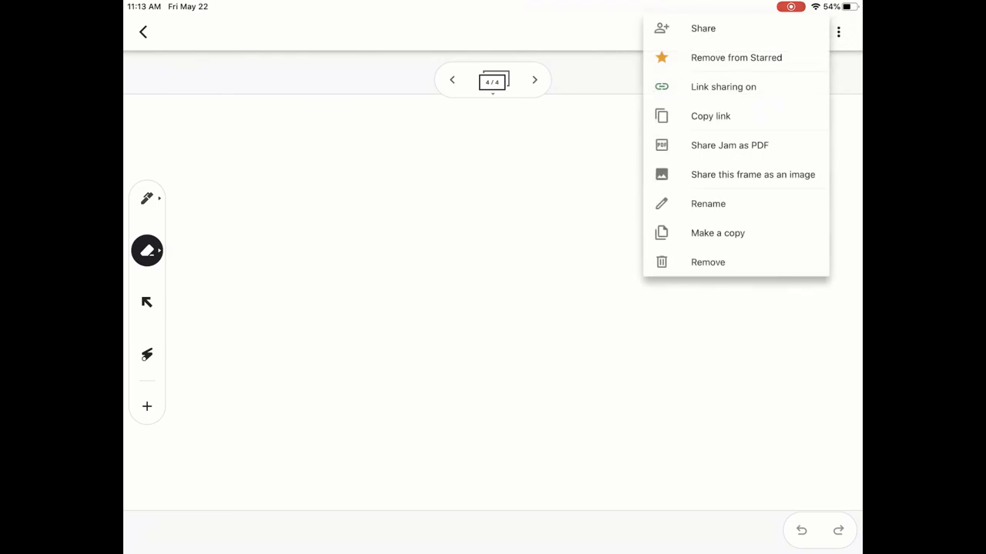
- Start renaming the jam (typing 'Exa'), abandon it, then make a copy of the jam
click(707, 204)
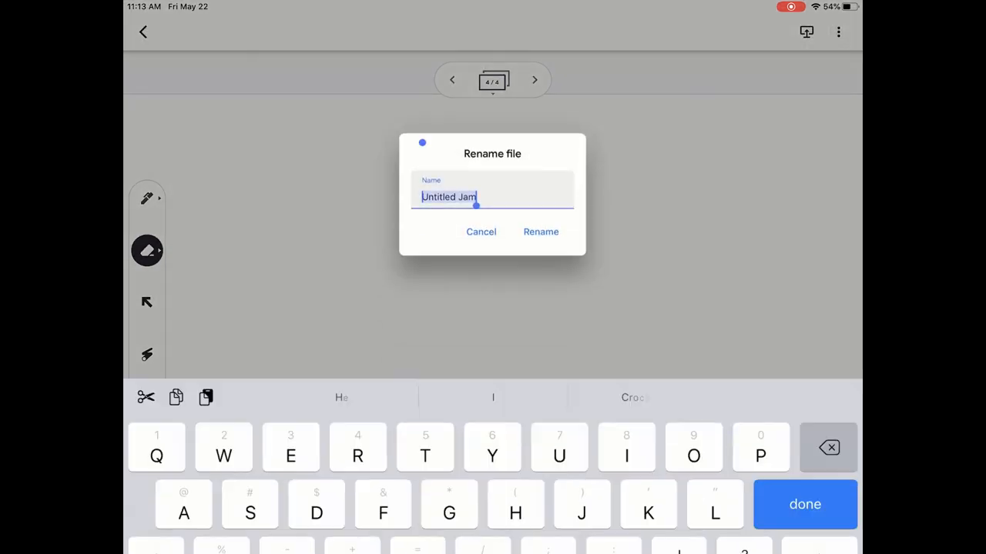
text(Exa)
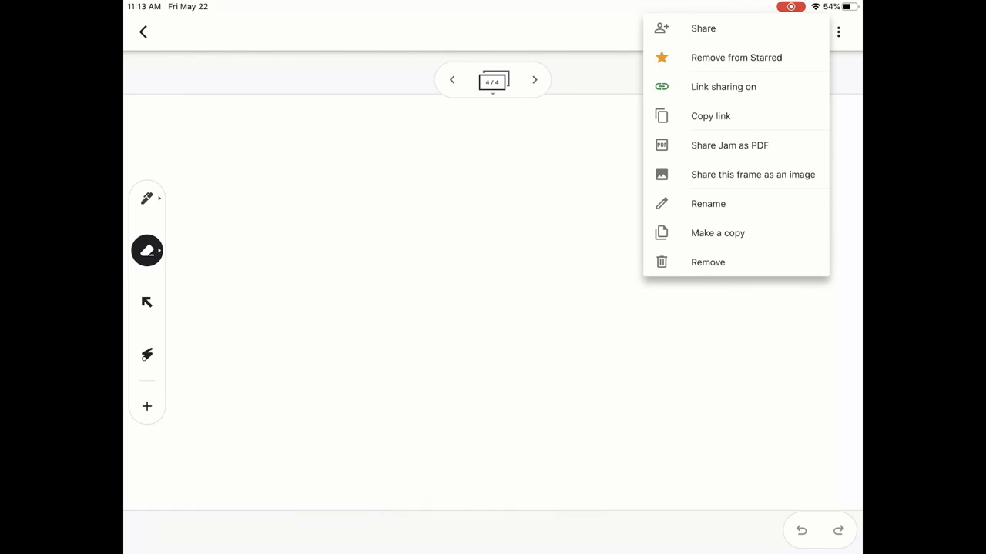
click(717, 232)
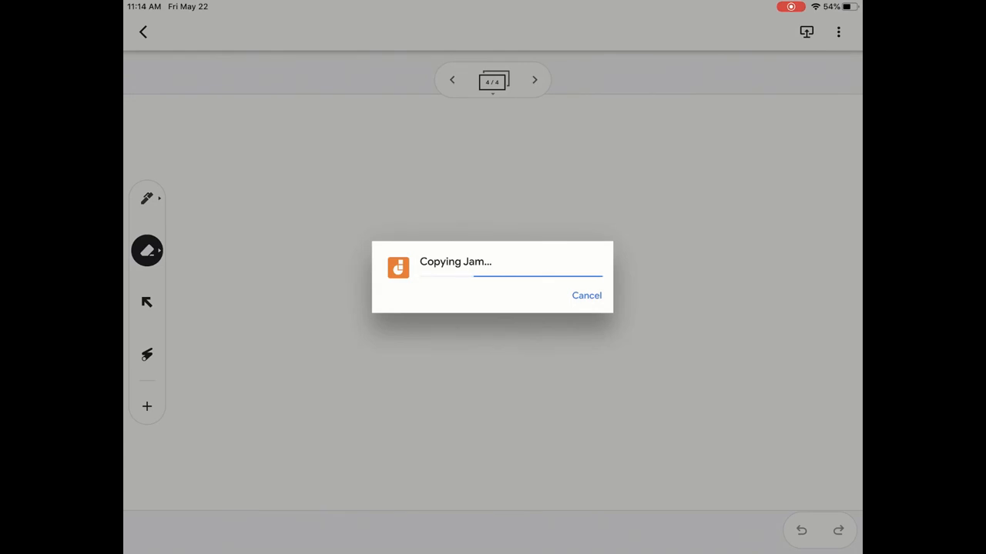